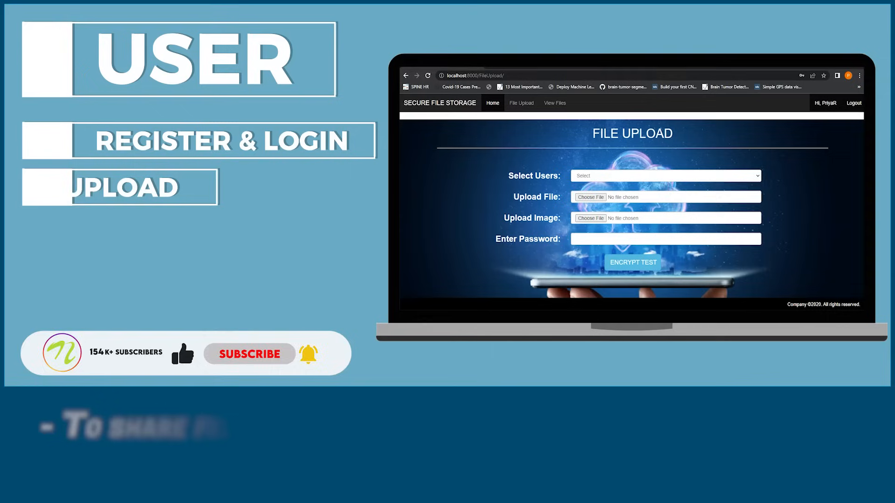
Send requirements.txt to receiver abc, encrypted with image.png as the key carrier, and acknowledge the success alert
{"action": "left_click", "coordinate": [664, 176]}
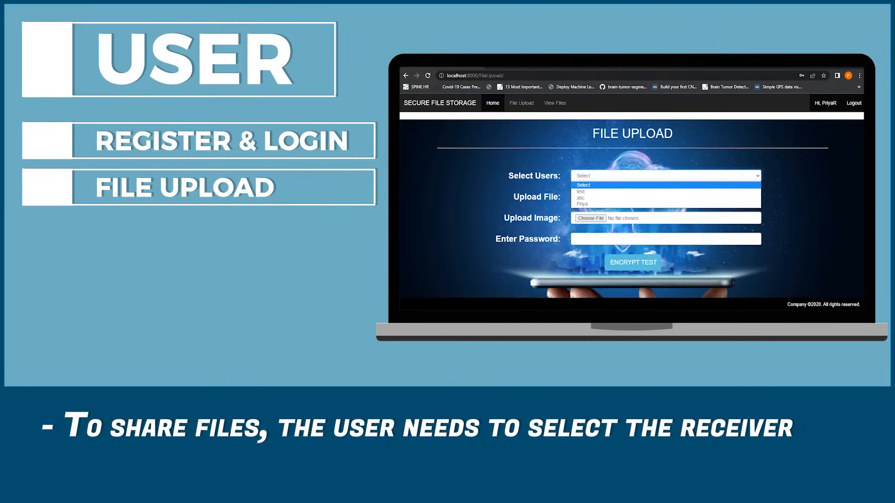
{"action": "left_click", "coordinate": [589, 218]}
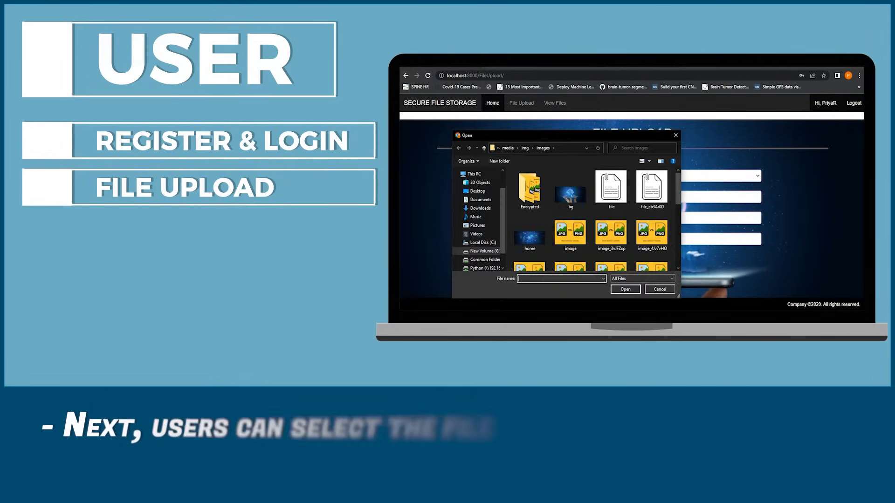
{"action": "left_click", "coordinate": [624, 289]}
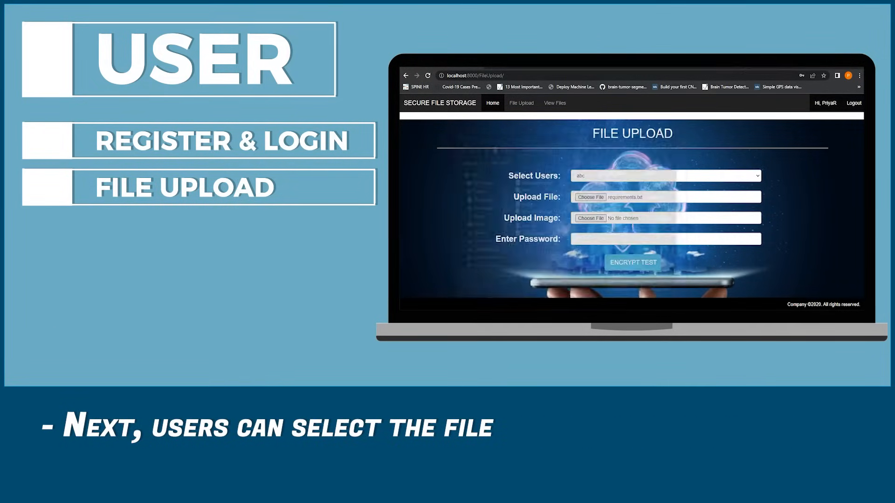
{"action": "left_click", "coordinate": [589, 218]}
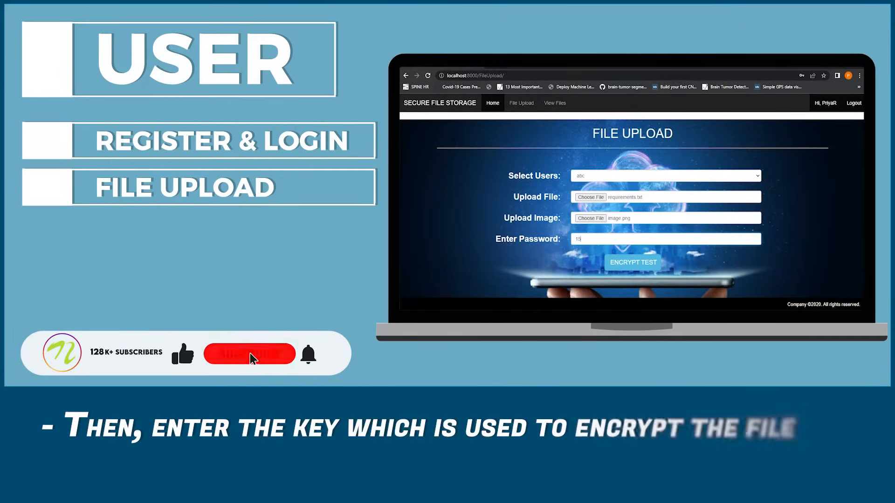
{"action": "left_click", "coordinate": [632, 263]}
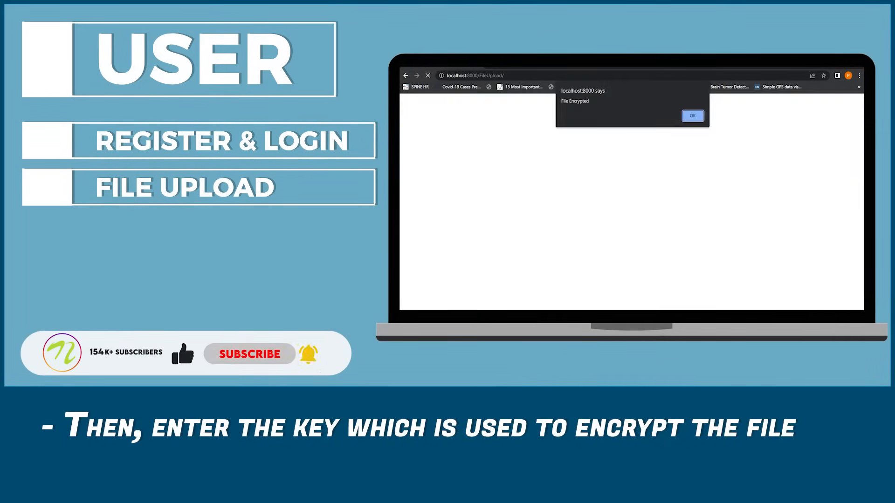
{"action": "left_click", "coordinate": [693, 116]}
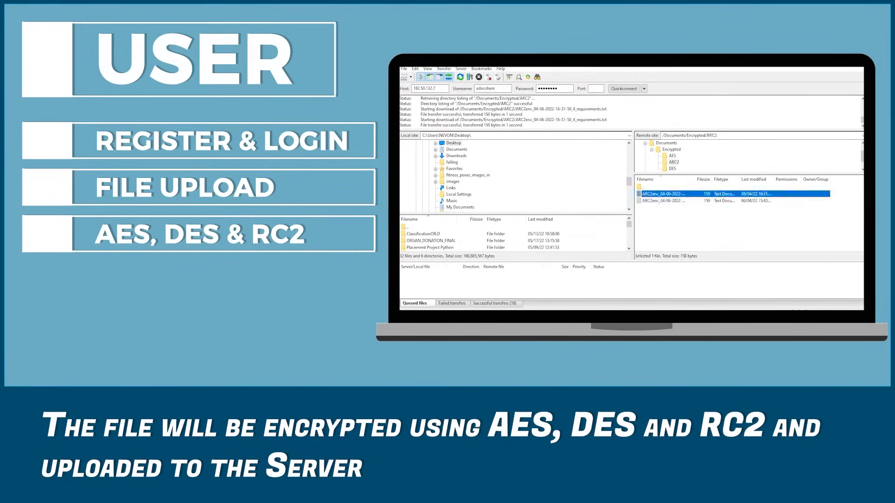
View the DESenc copy of the requirements file from the server's Encrypted/DES folder
{"action": "right_click", "coordinate": [673, 194]}
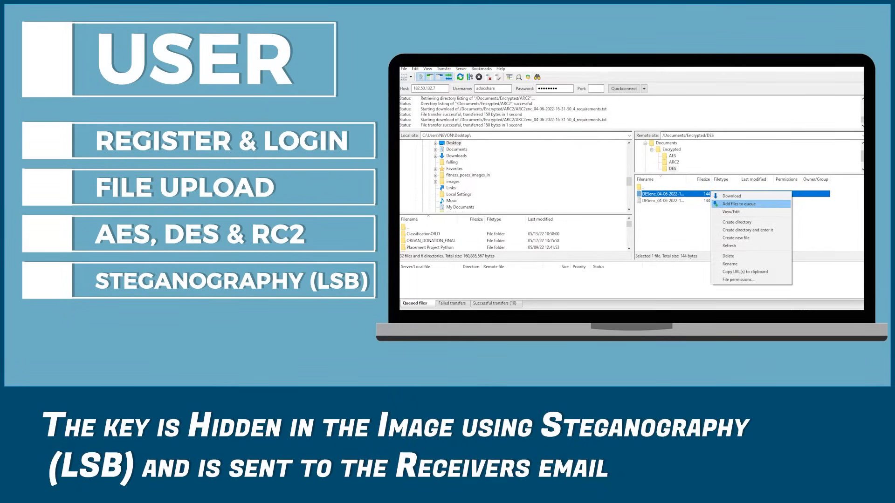
{"action": "left_click", "coordinate": [733, 212]}
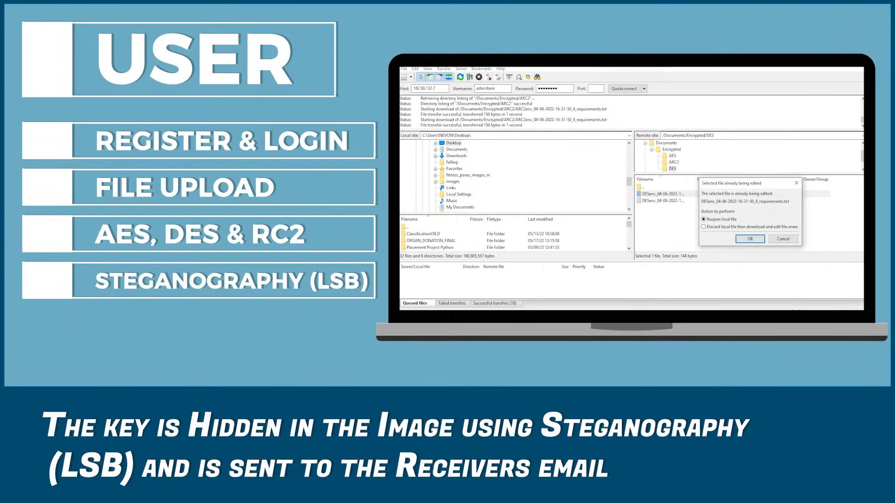
{"action": "left_click", "coordinate": [749, 238]}
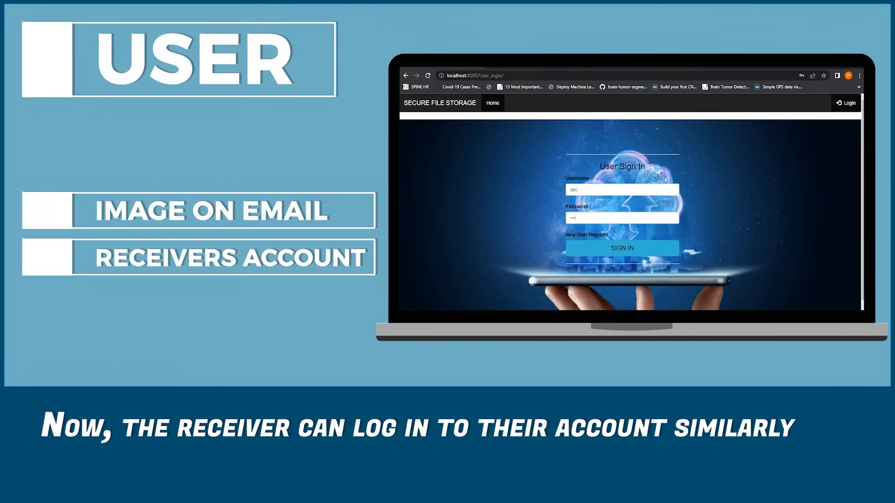
Sign in as receiver abc and view the last shared requirements.txt row for decryption
{"action": "left_click", "coordinate": [622, 248]}
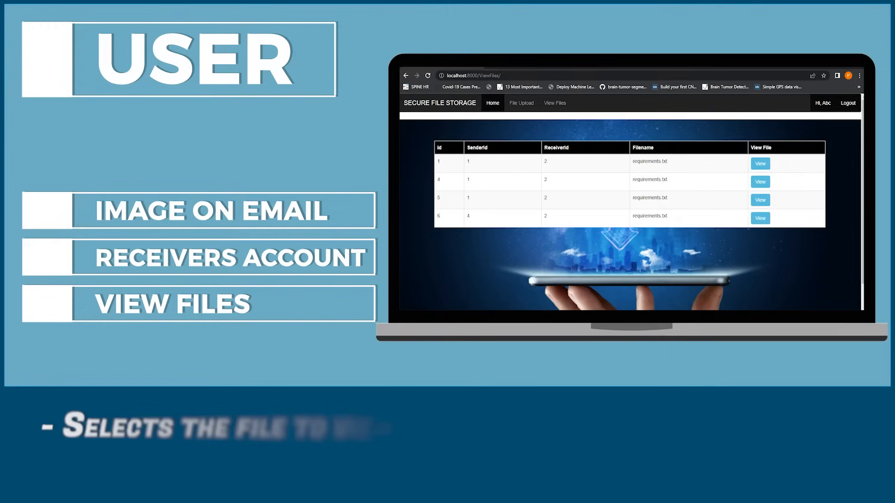
{"action": "left_click", "coordinate": [759, 218]}
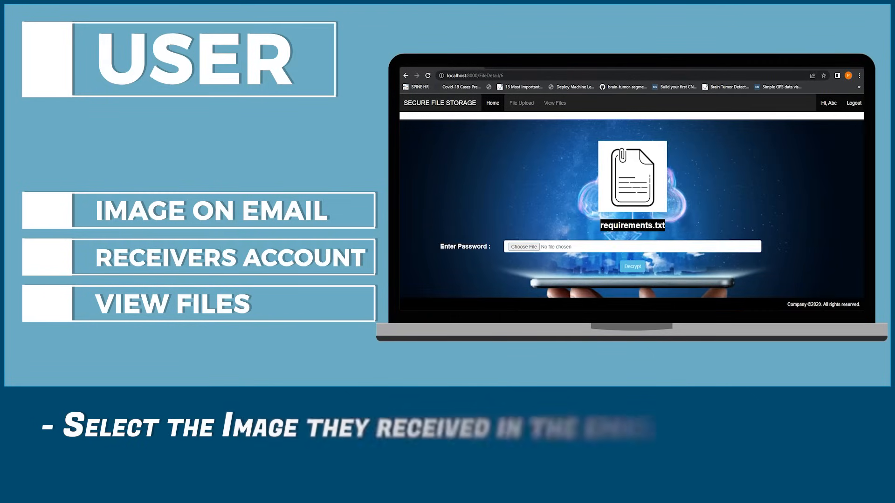